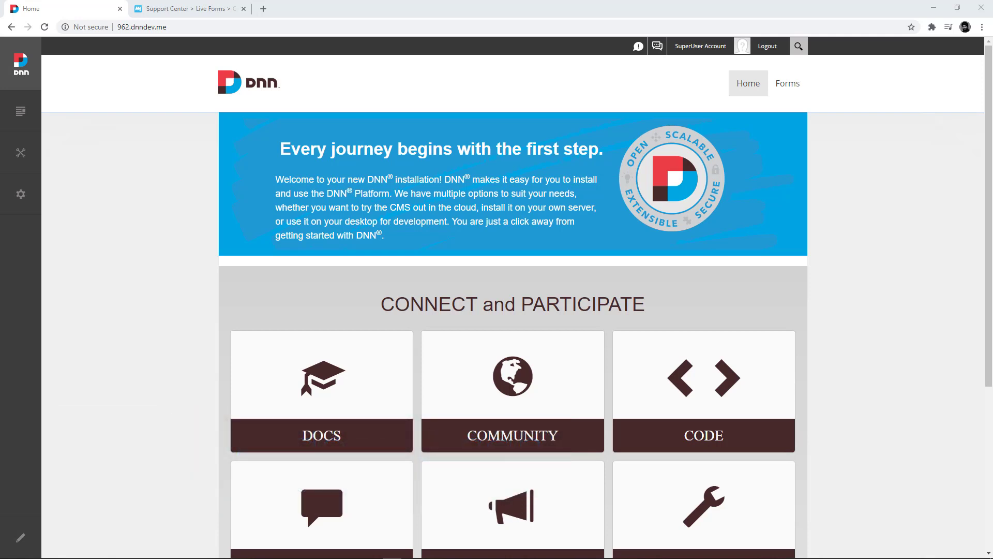
- Go to the Forms page showing the Checkout form with a $0 total
click(787, 83)
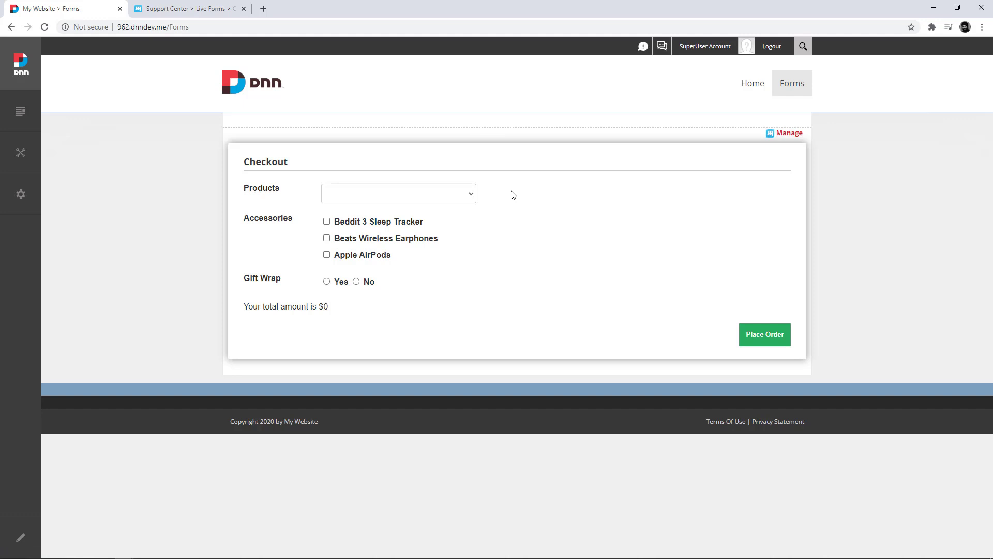
mouse_move(279, 272)
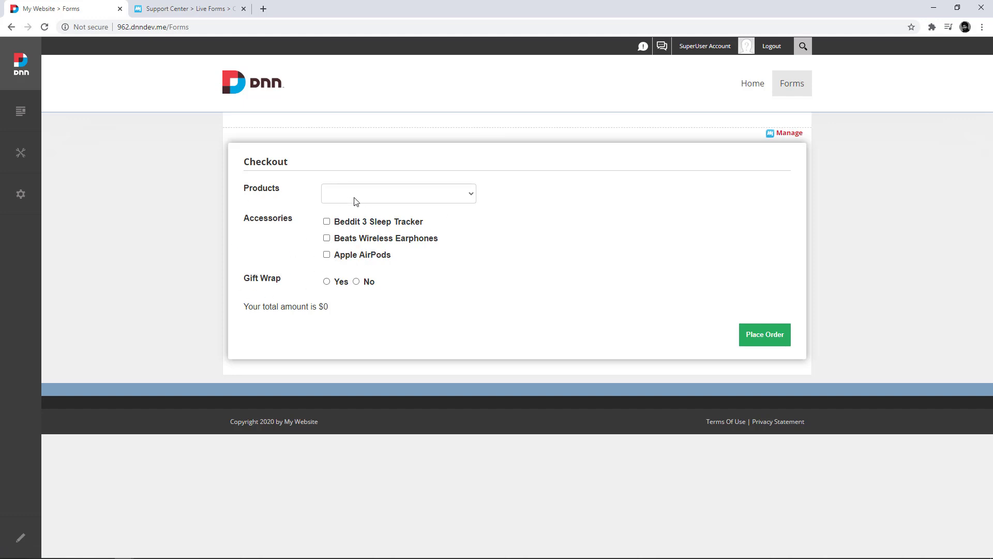
- Choose iPhone 6s as the product and add Apple AirPods, making the total $750
click(398, 193)
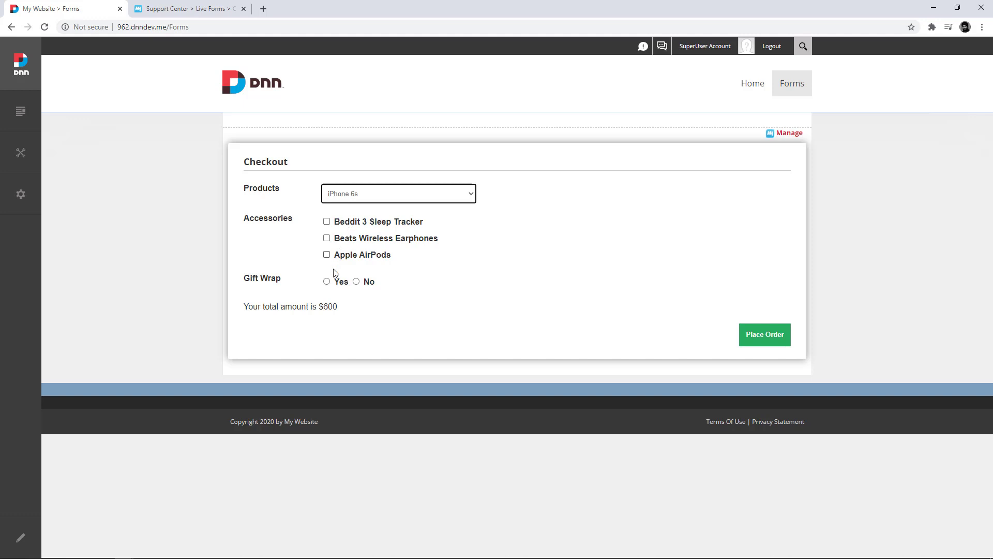
click(327, 254)
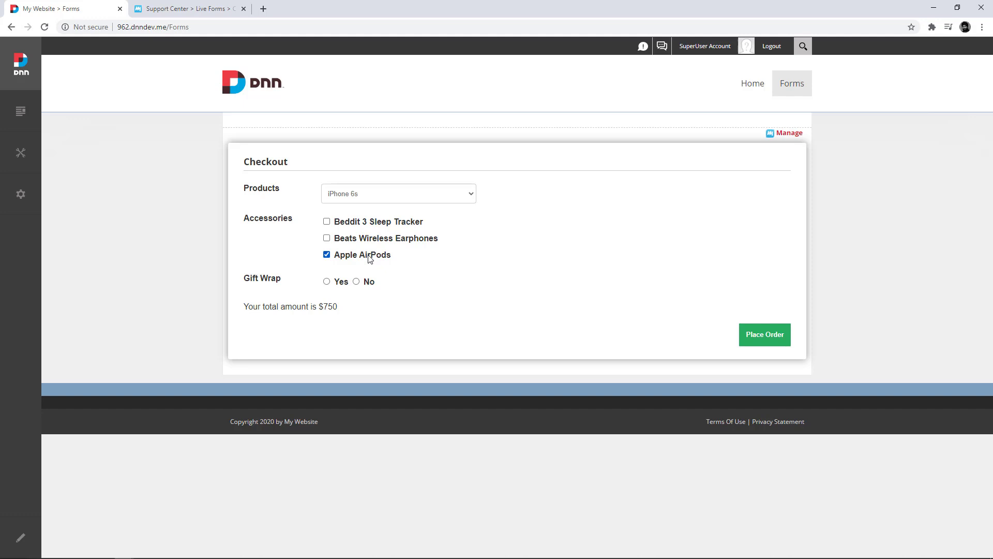
mouse_move(346, 281)
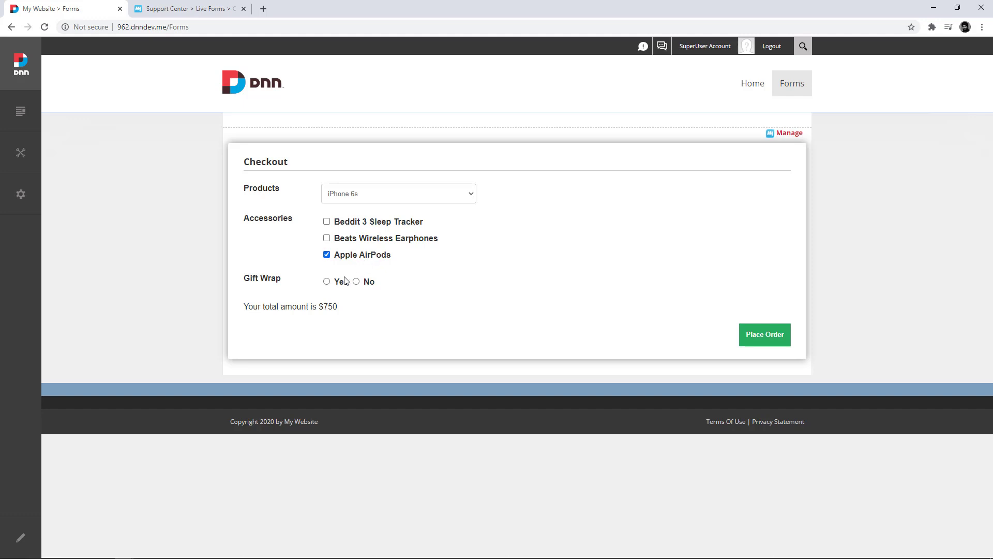
- Open the Checkout form in the designer and show its Actions window
click(788, 132)
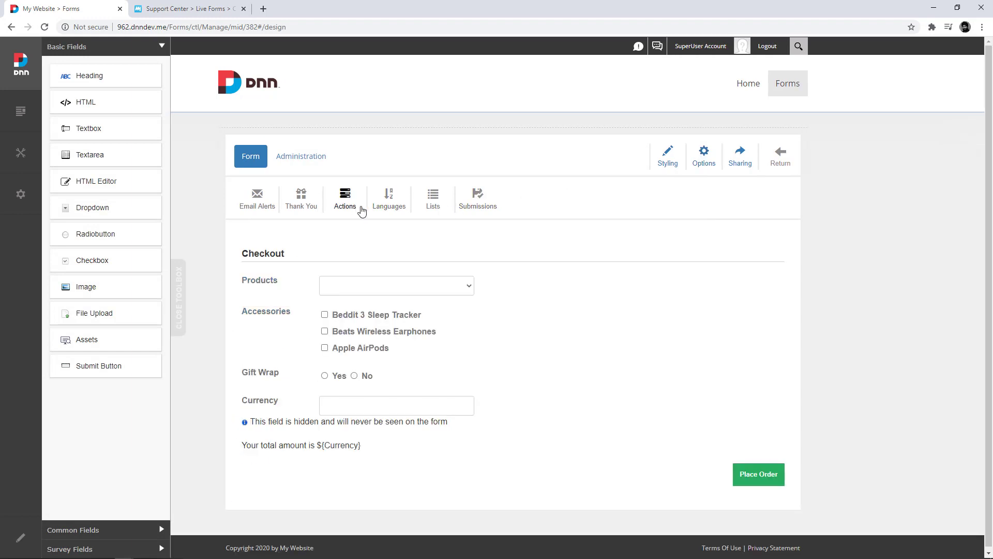
click(344, 197)
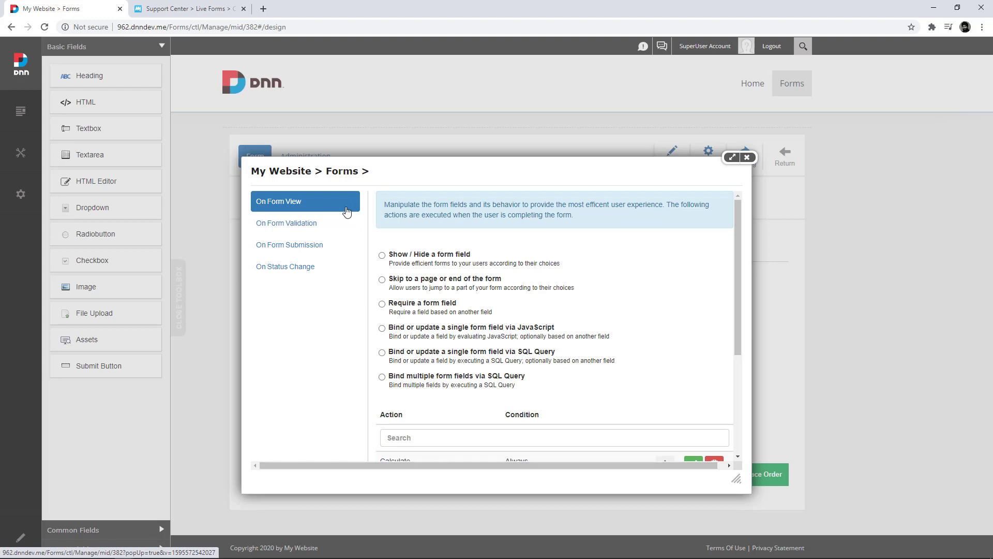
- Add an Elavon Converge Hosted payment action under On Form Submission
click(290, 245)
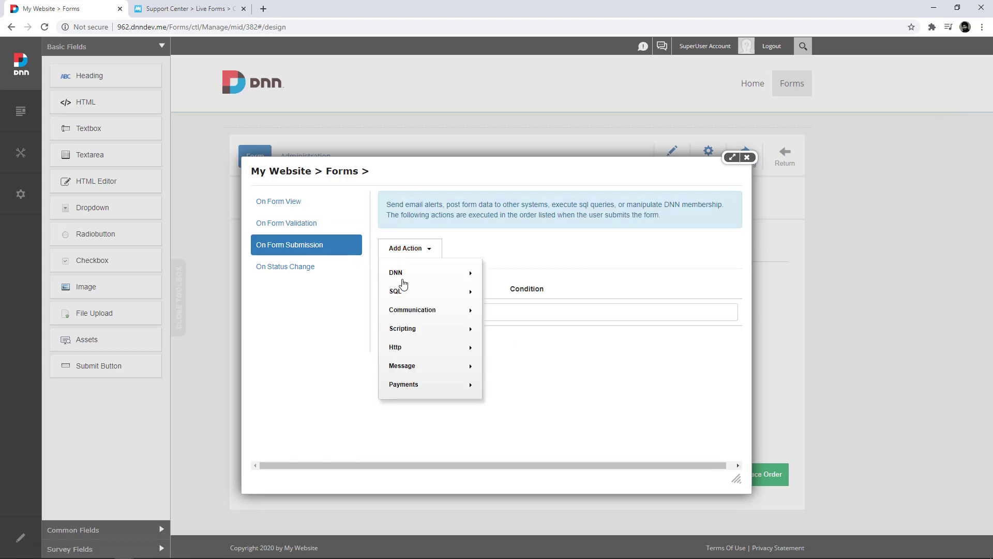
mouse_move(403, 383)
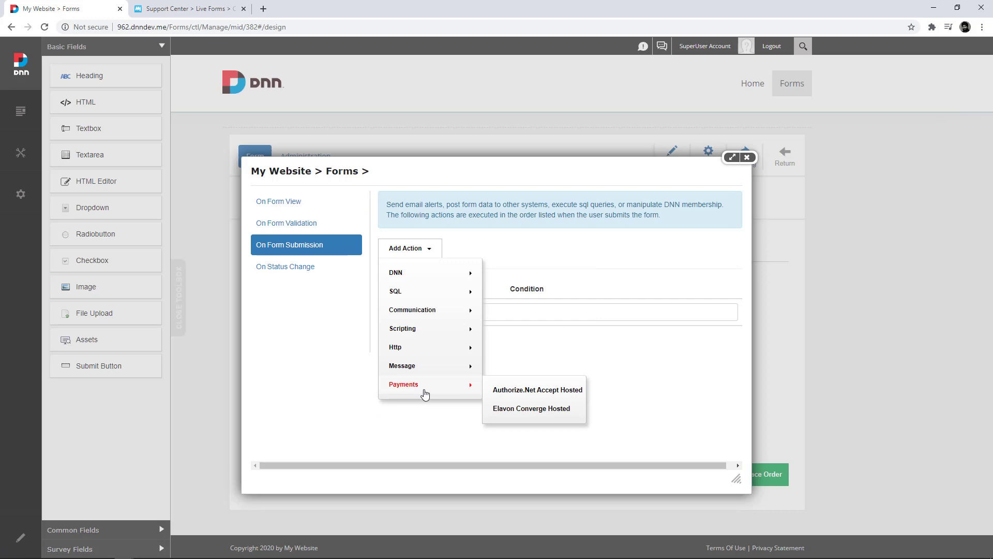
click(531, 408)
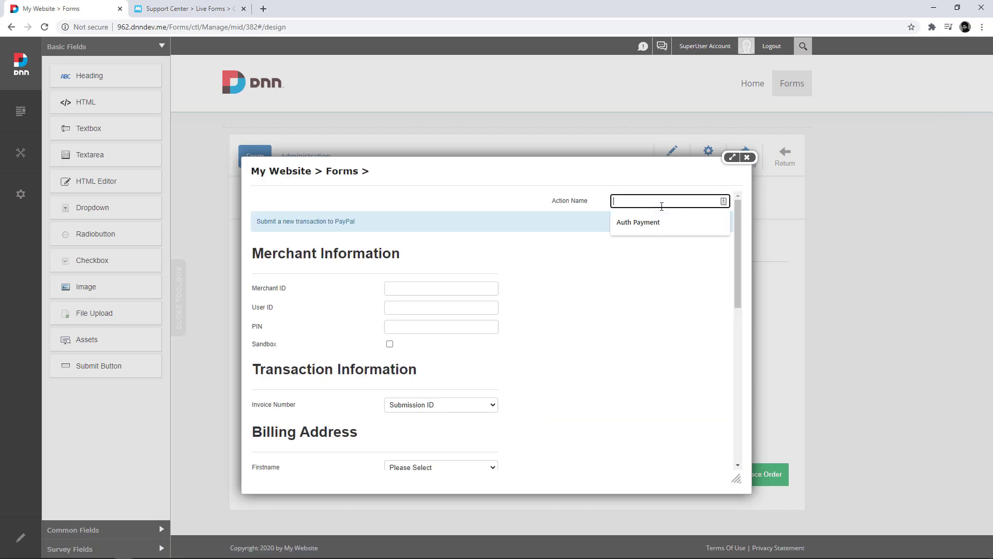
- Enter 'Converge' as the payment action's name
text(Converge)
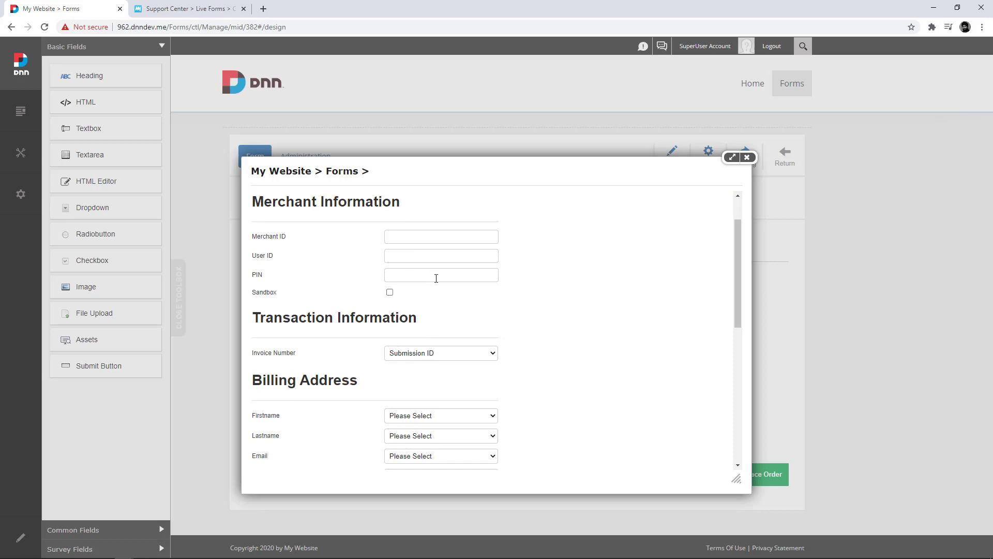
scroll(down, 3)
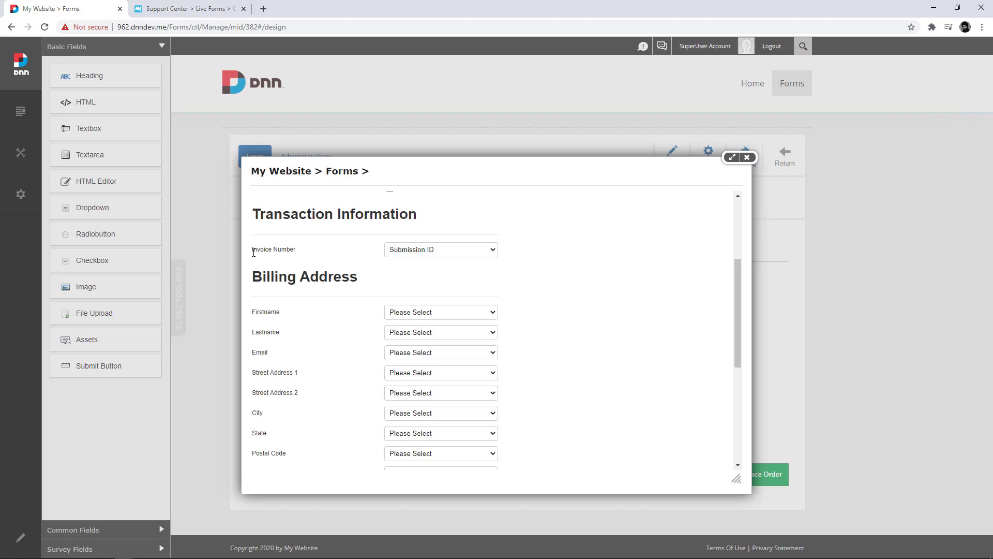
mouse_move(366, 271)
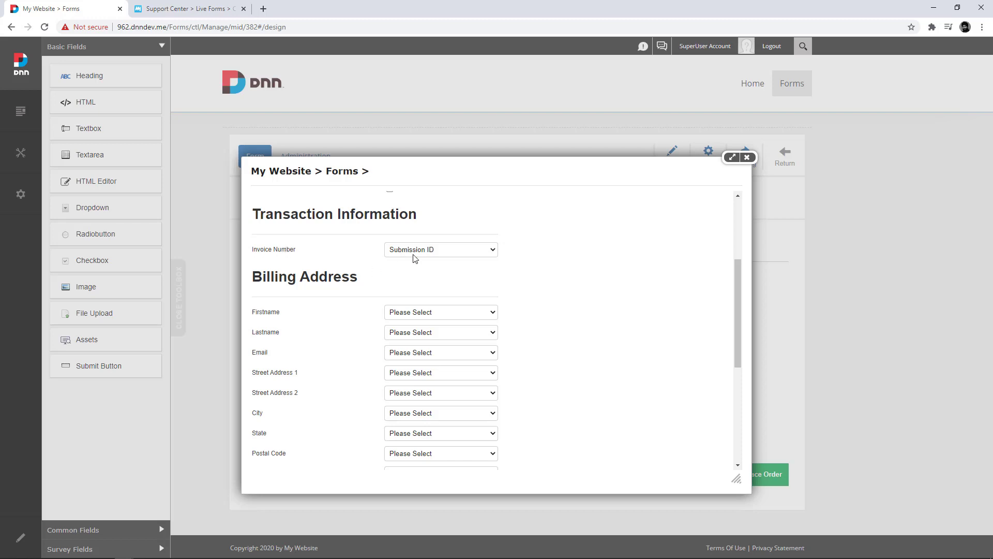
mouse_move(377, 303)
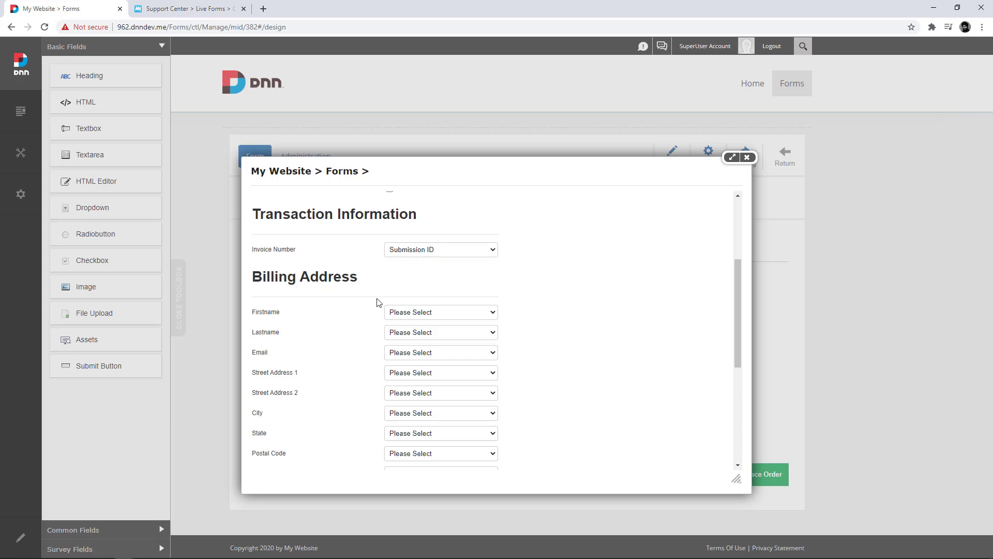
scroll(down, 3)
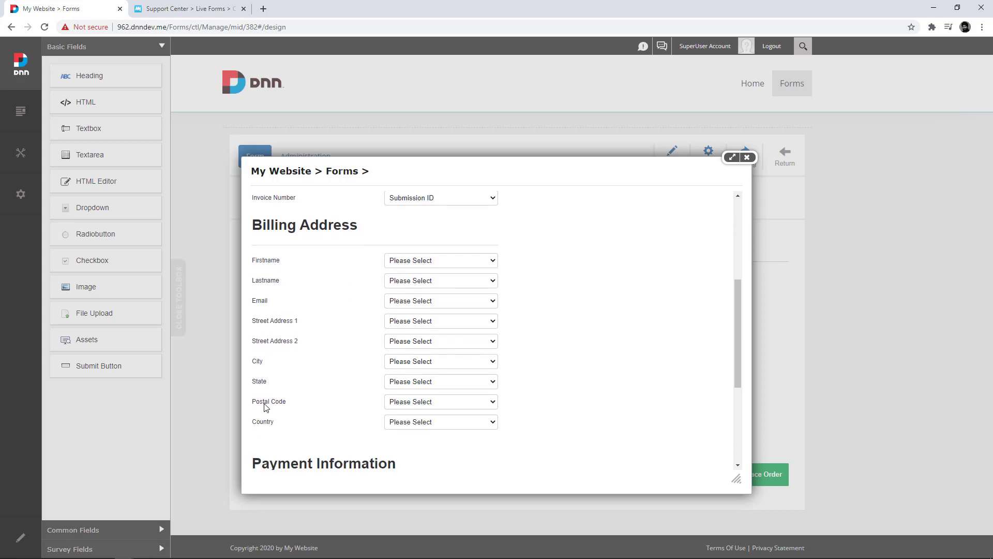
scroll(down, 3)
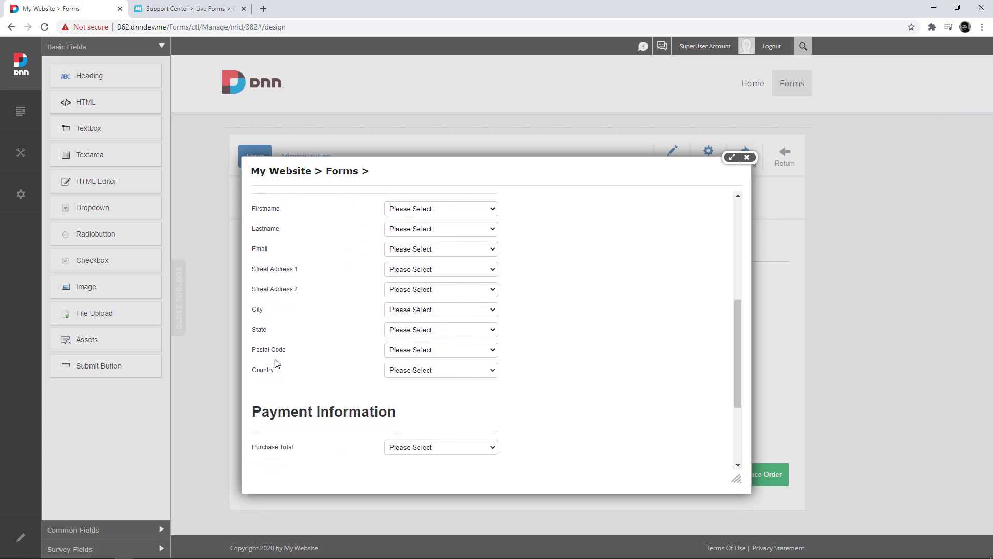
scroll(down, 3)
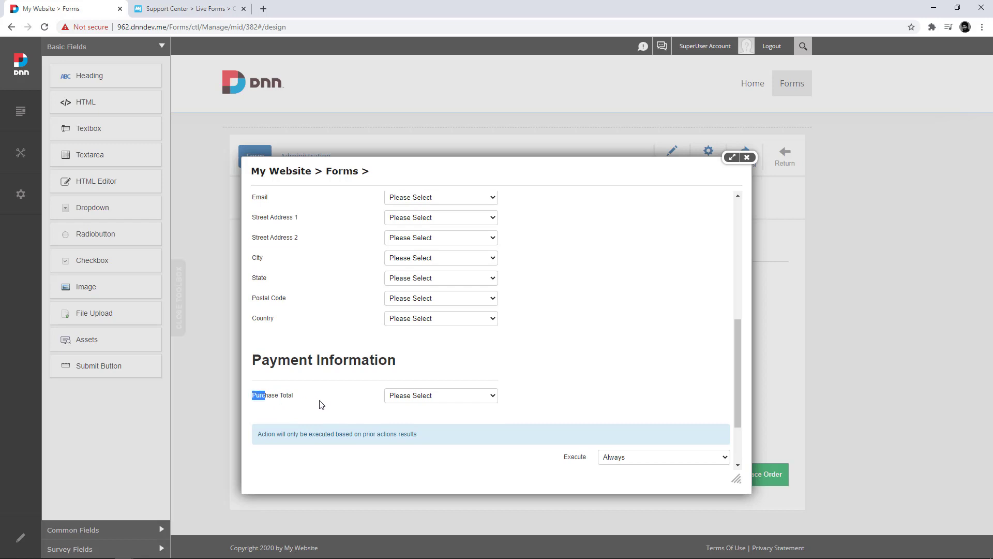
- Map the payment action's Purchase Total to the Currency field
click(440, 395)
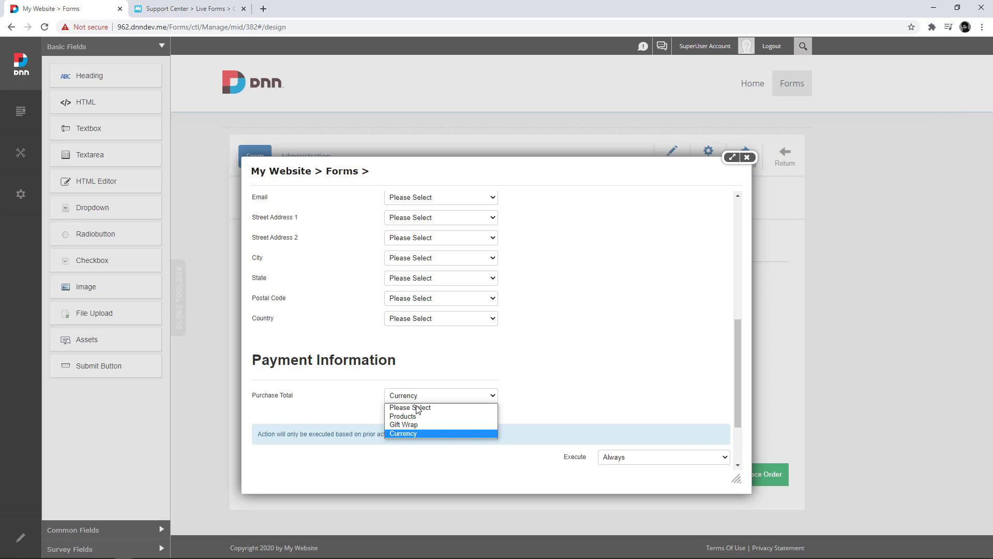
click(403, 434)
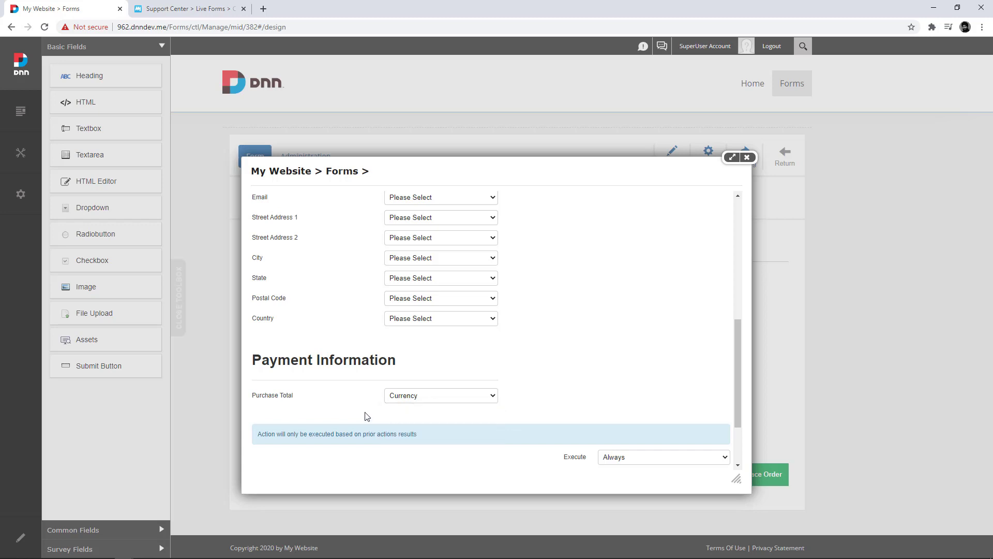